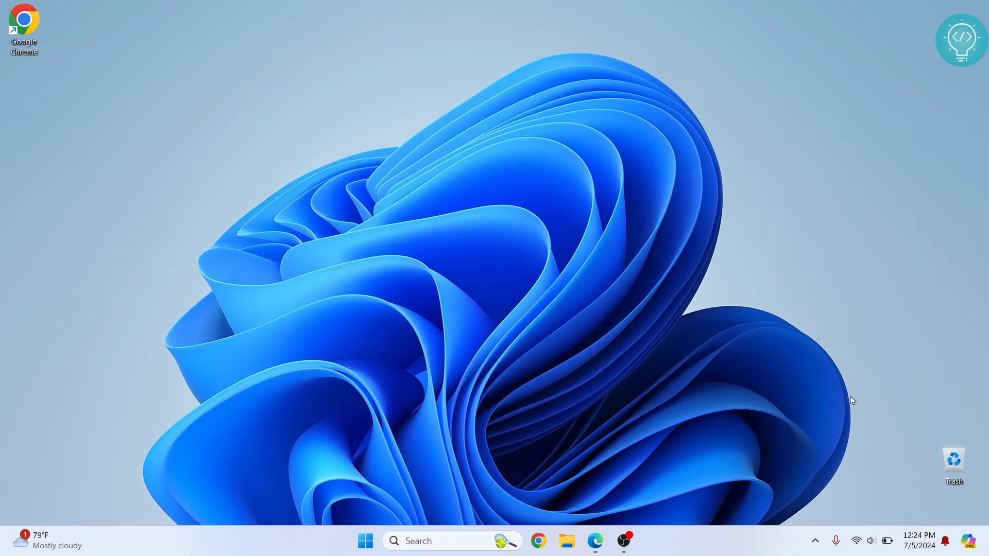
- Browse to D:\Projects\Python and start naming a new folder CollegeProj
click(566, 541)
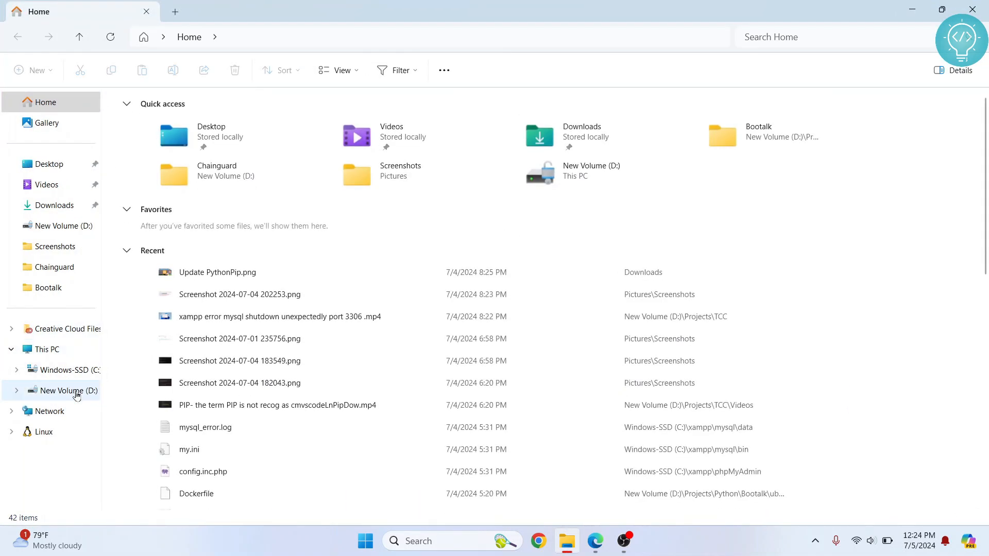
click(65, 391)
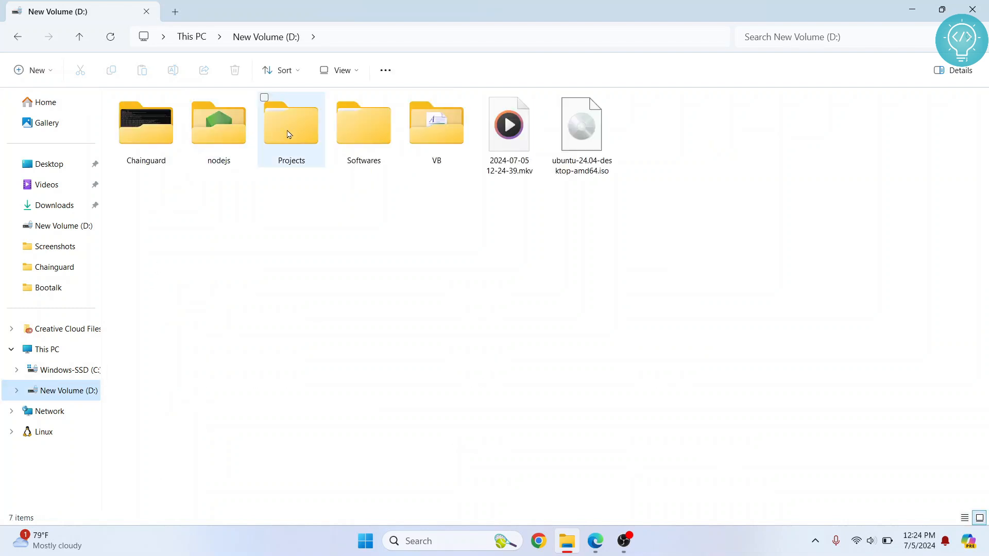
double_click(290, 123)
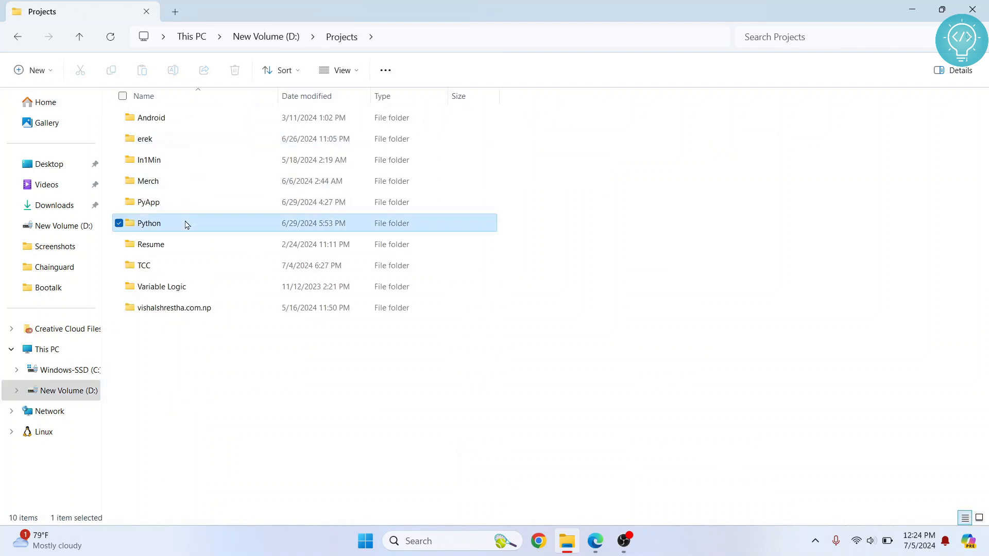
double_click(149, 223)
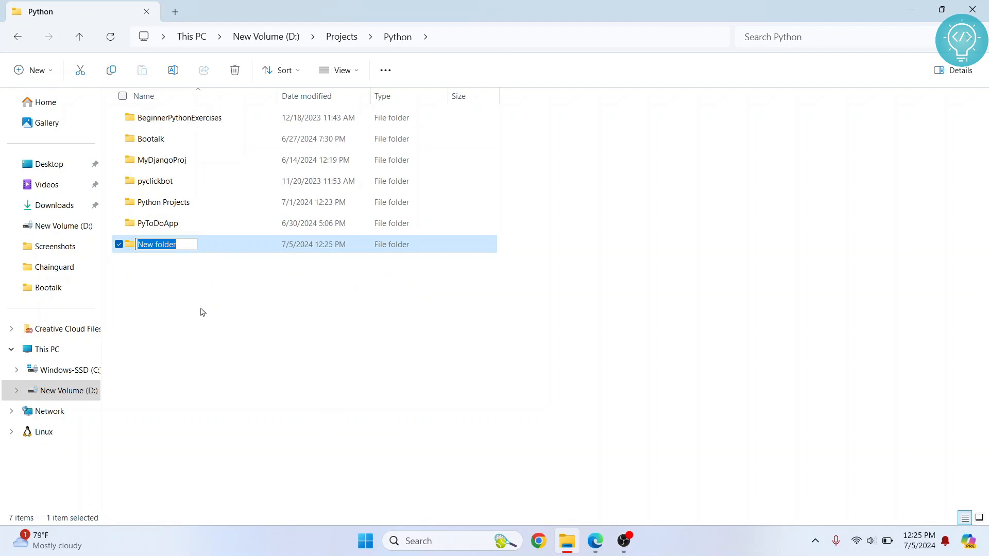
text(Co)
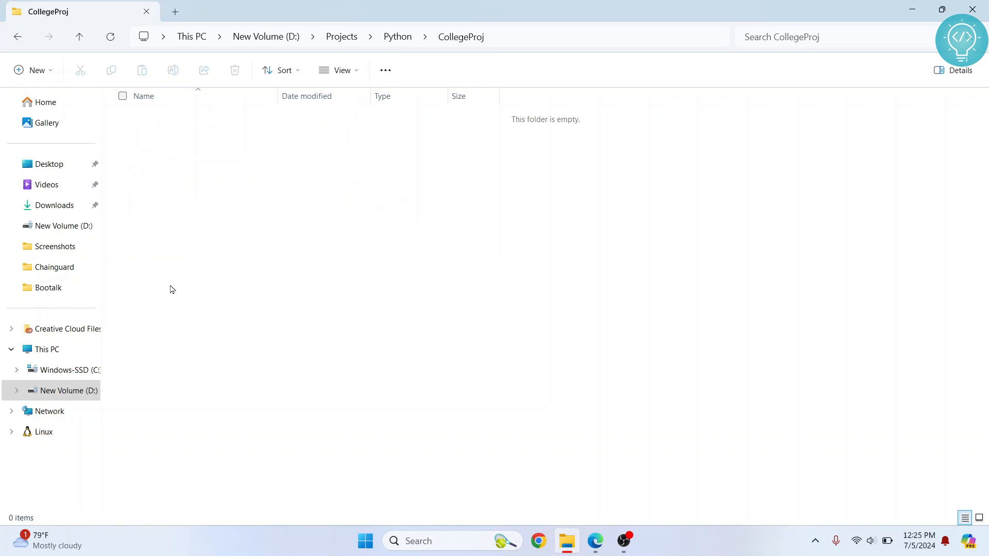
mouse_move(370, 124)
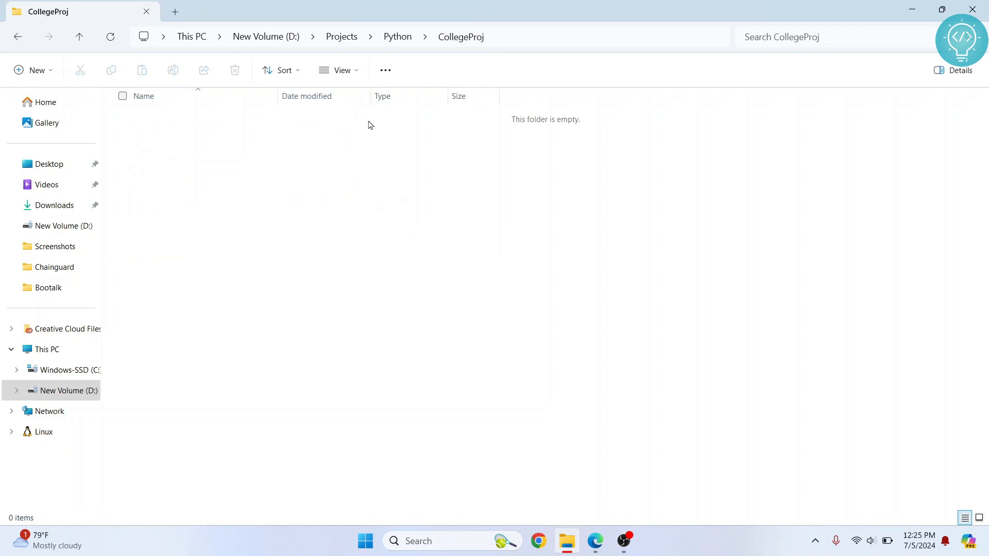
mouse_move(326, 24)
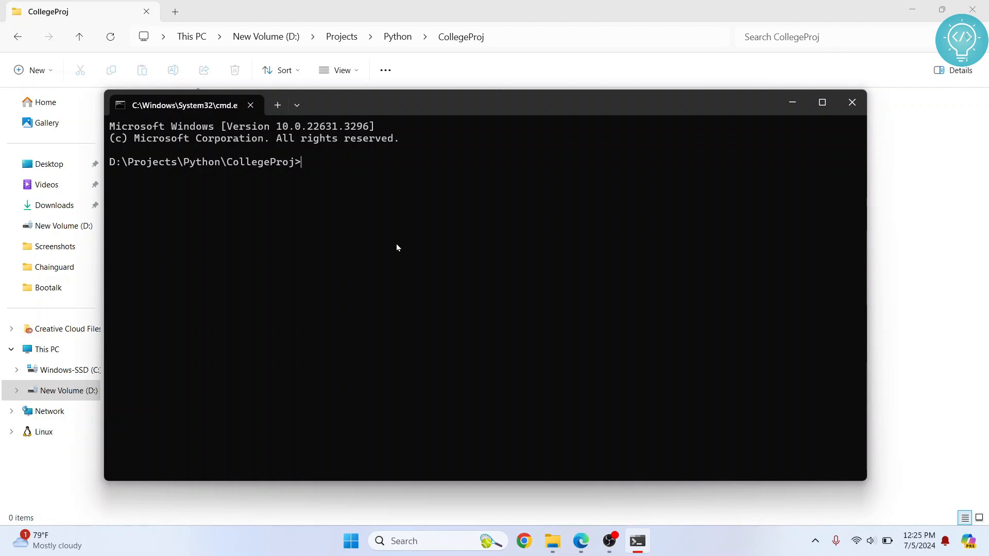
- Run python -m venv my_venv to create the my_venv environment in CollegeProj
text(pyth)
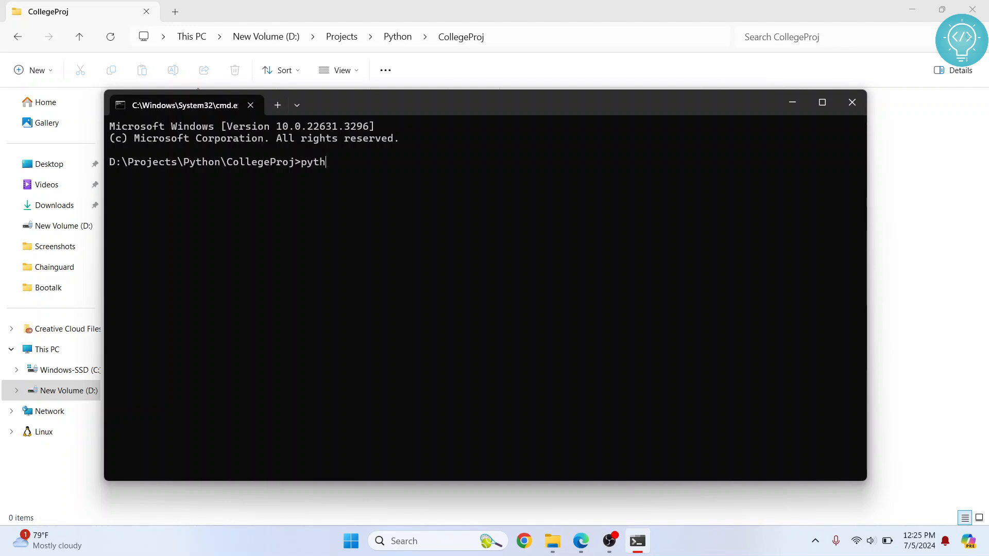
text(on -m)
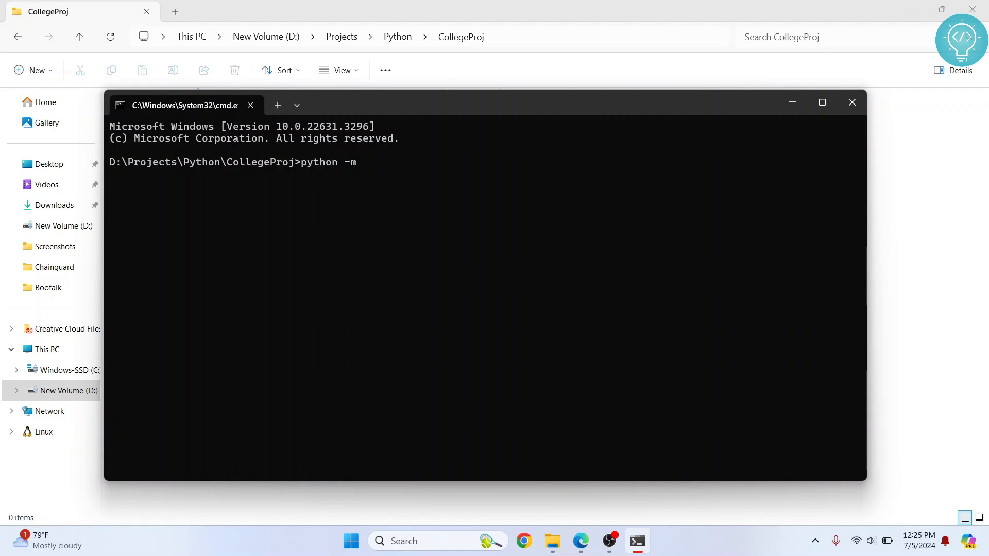
text(venv)
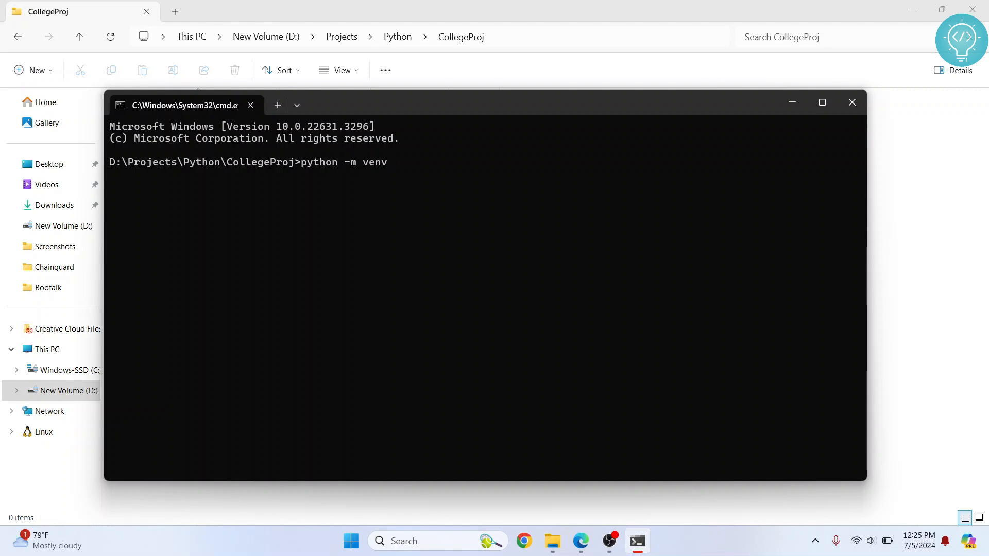
text(my_venv)
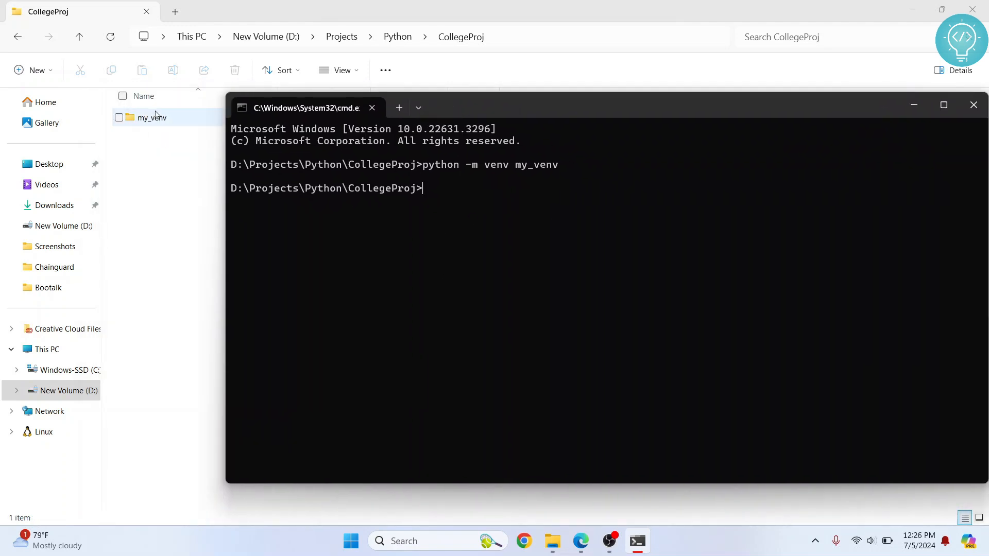
drag(305, 107, 375, 89)
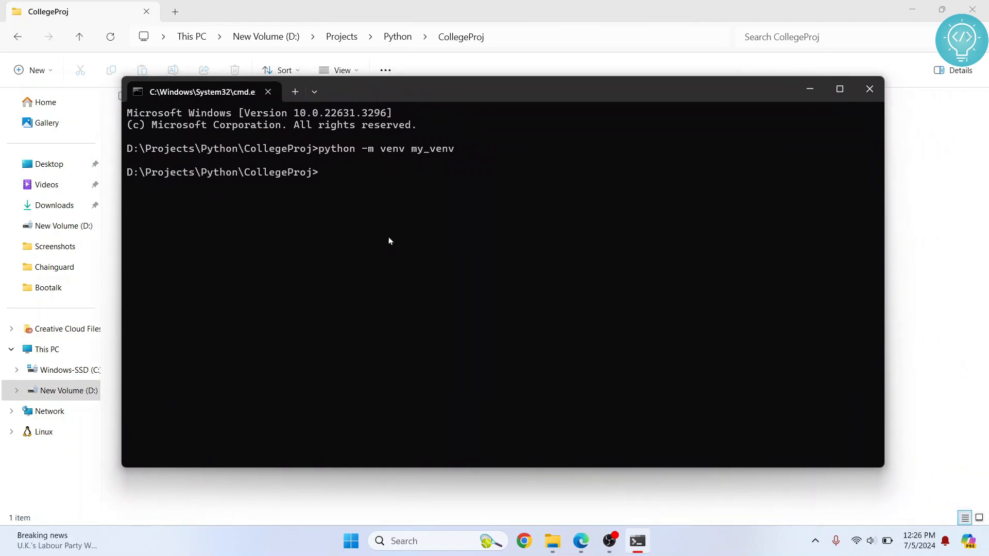
- Run my_venv\Scripts\activate so the prompt begins with (my_venv)
text(my_v)
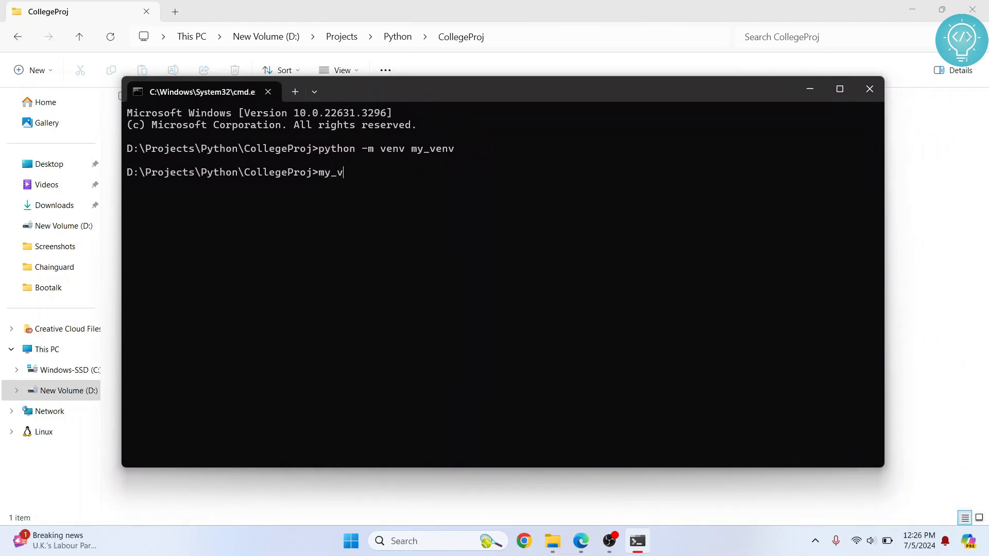
text(e)
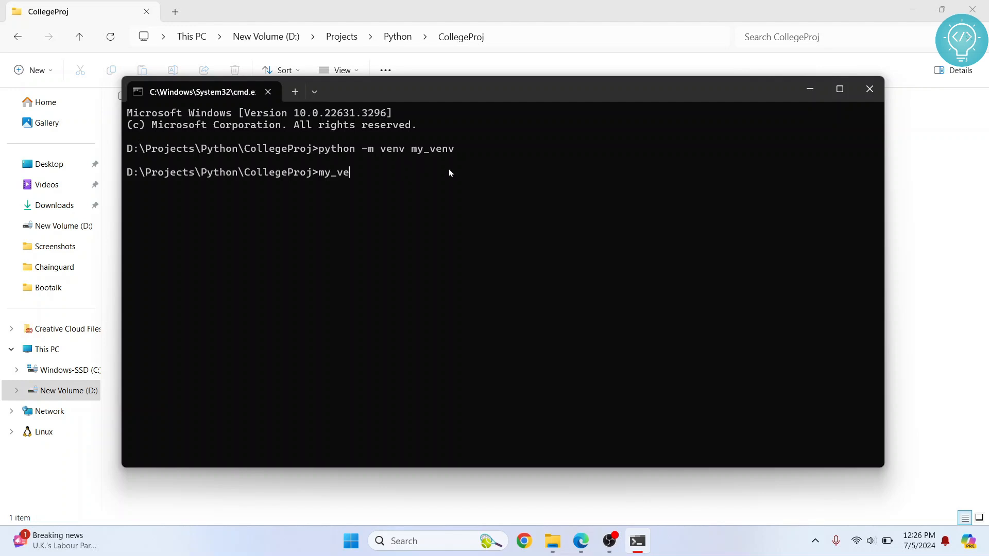
mouse_move(451, 193)
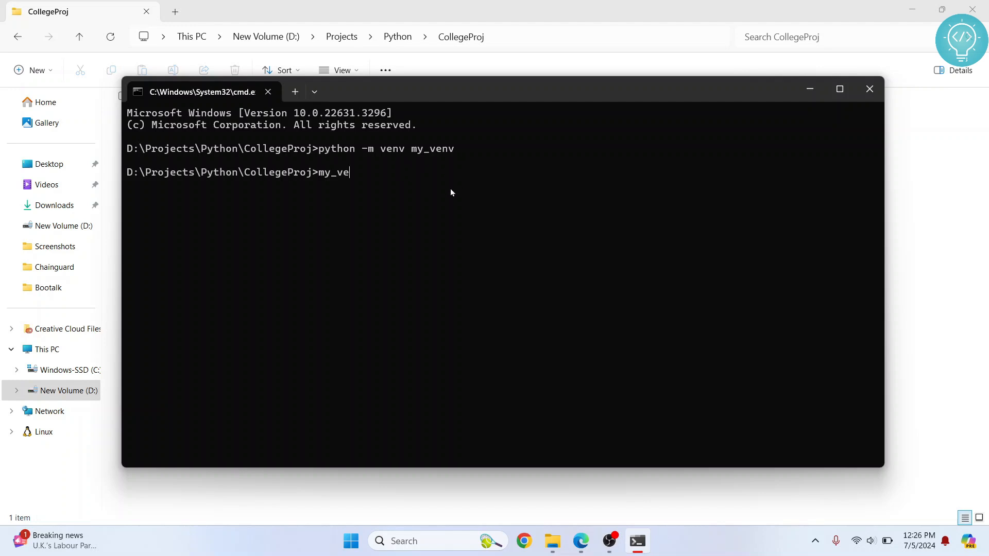
text(nv)
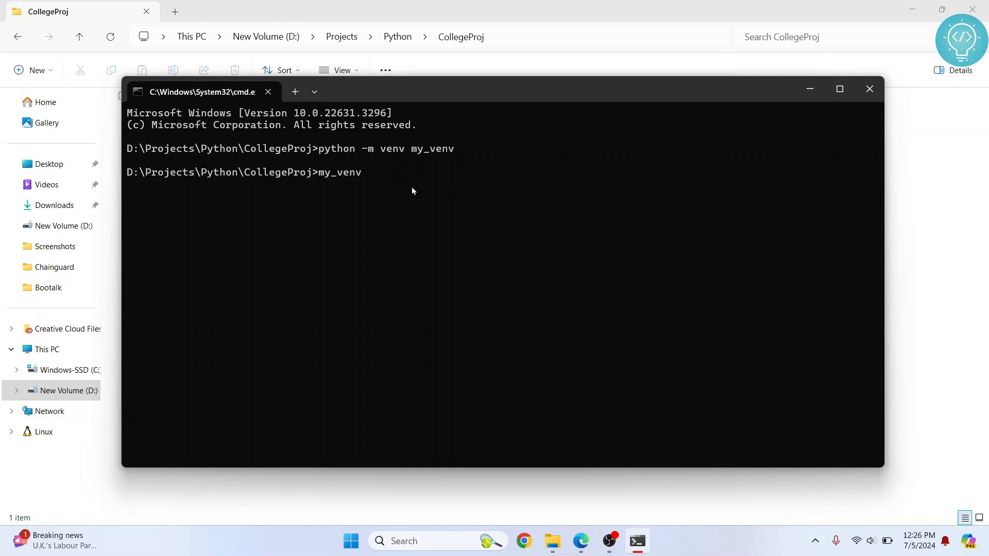
text(\)
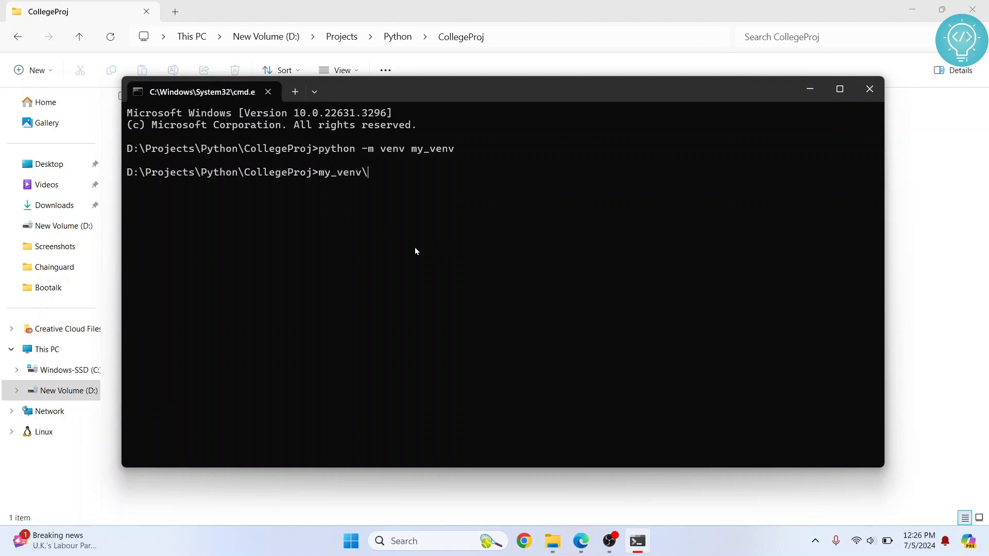
text(Script)
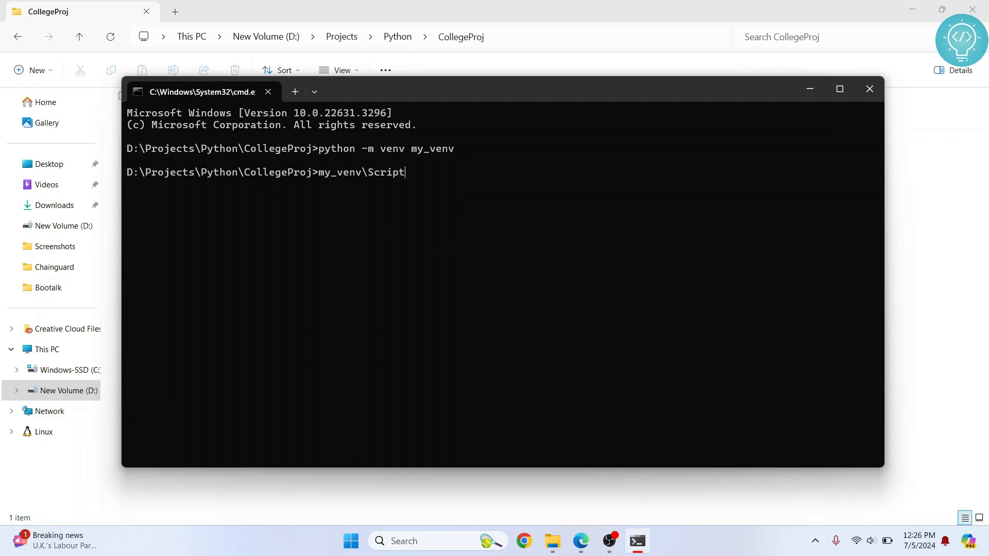
text(s\)
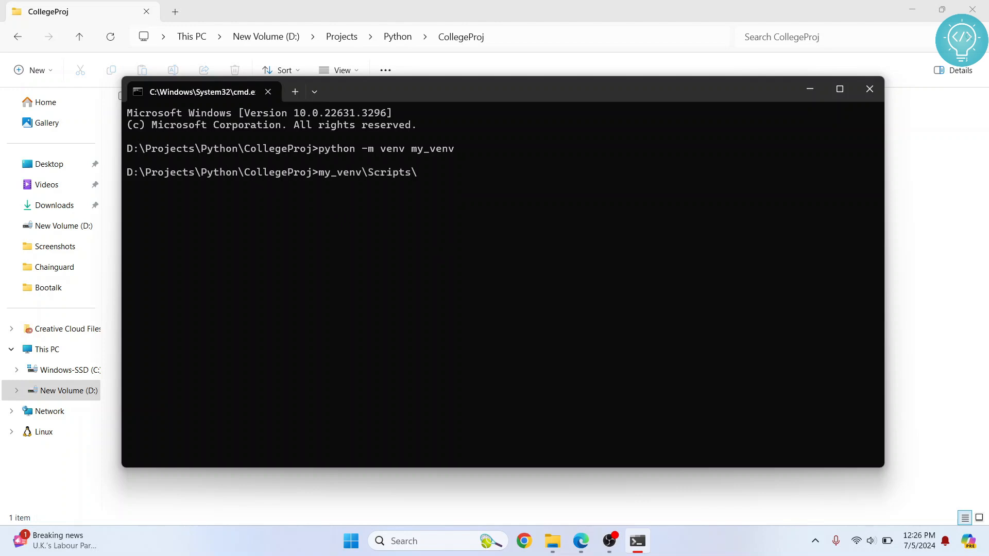
text(act)
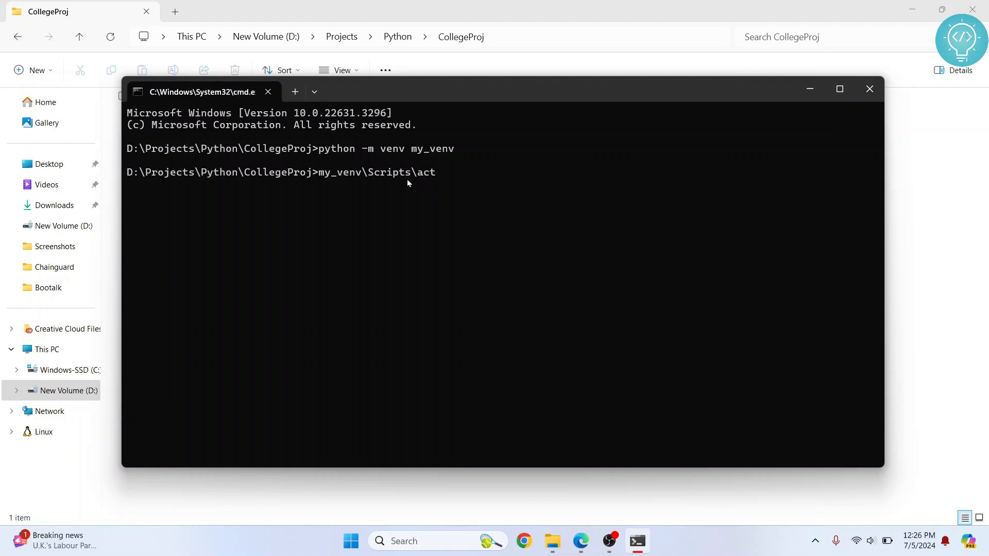
text(ivate)
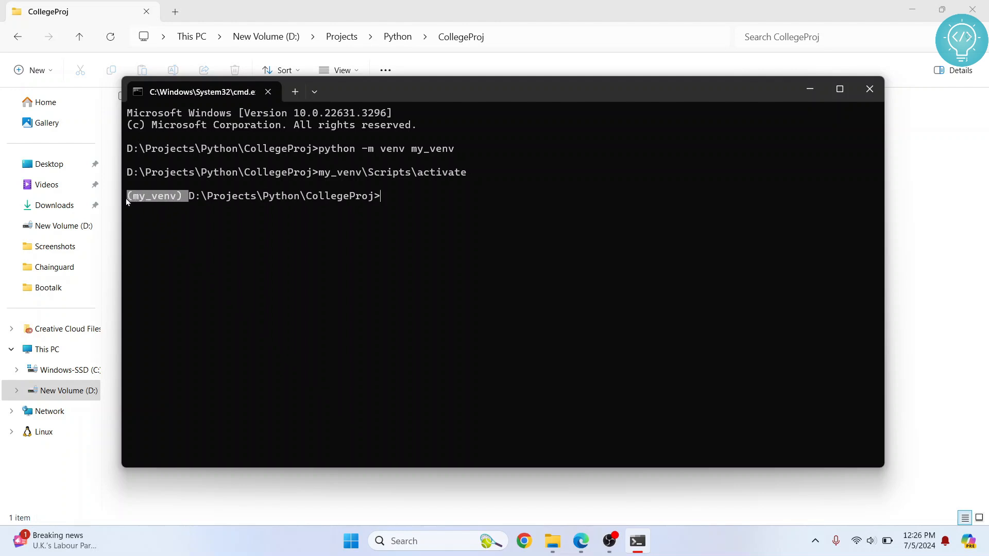
mouse_move(346, 200)
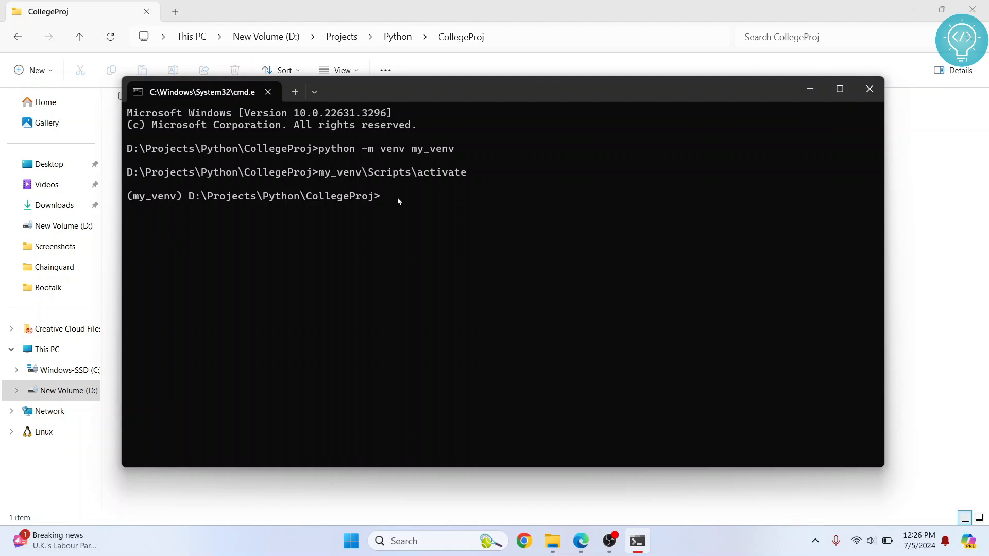
- Run pip install django to install Django 5.0.6 into my_venv
text(pip install)
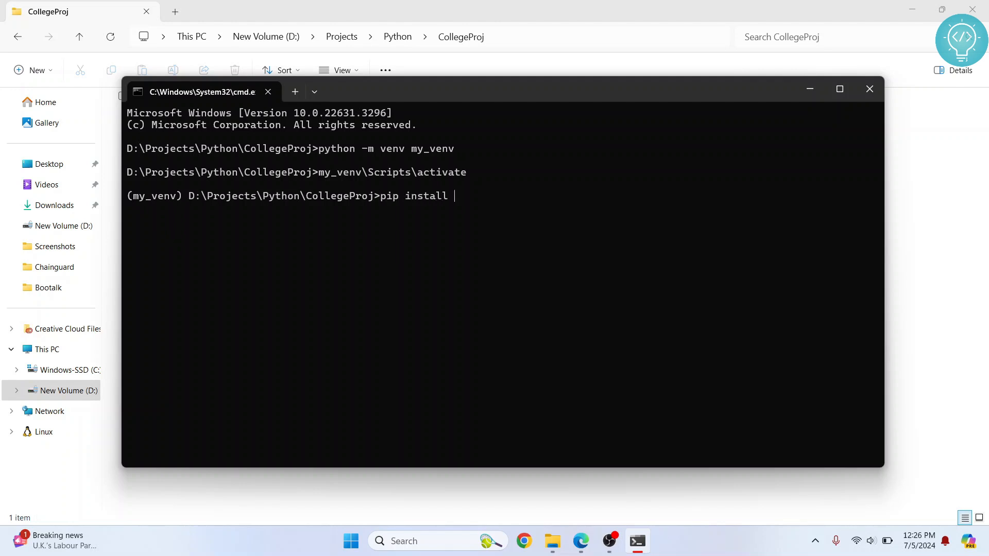
text(django)
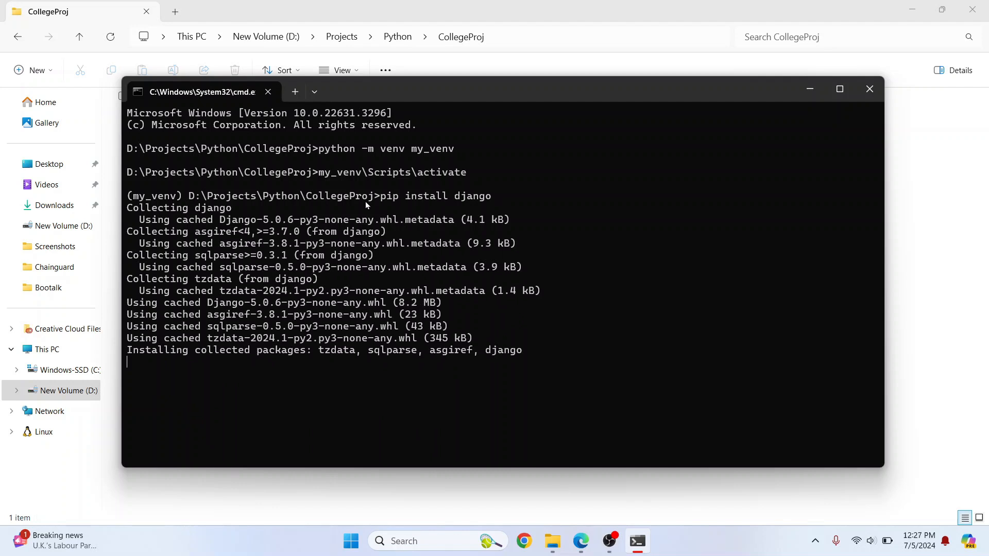
mouse_move(302, 302)
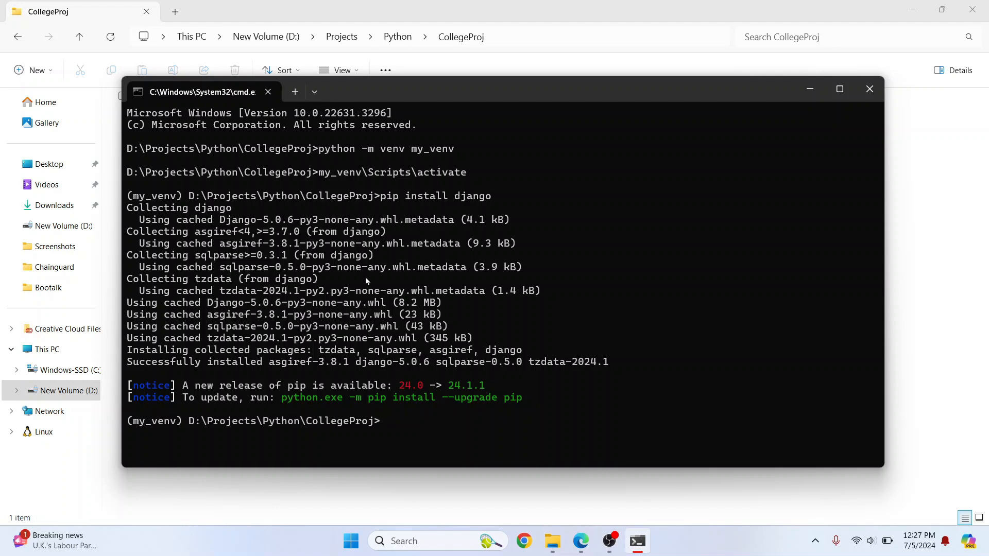
mouse_move(446, 418)
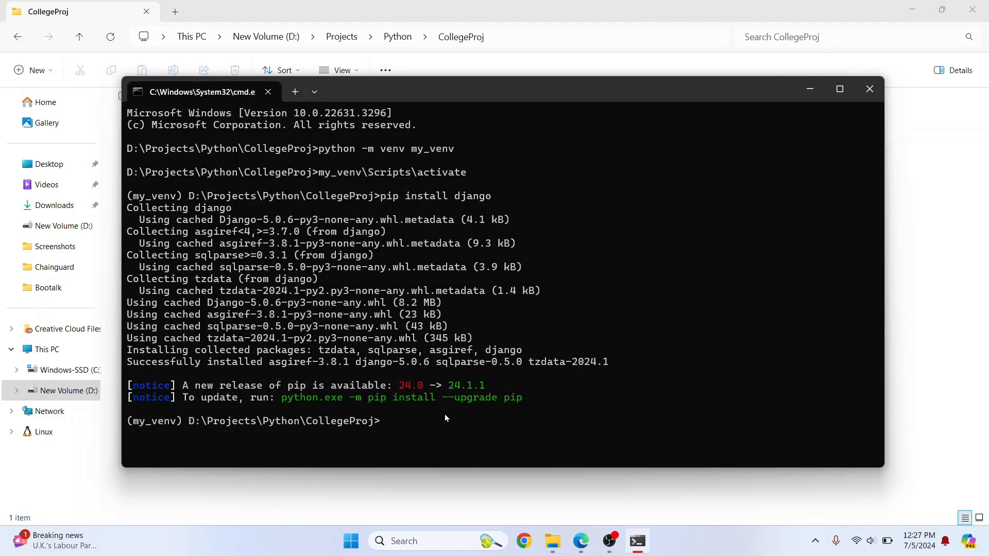
- Run django-admin startproject CollegeProj . to create manage.py and the CollegeProj package
text(django-a)
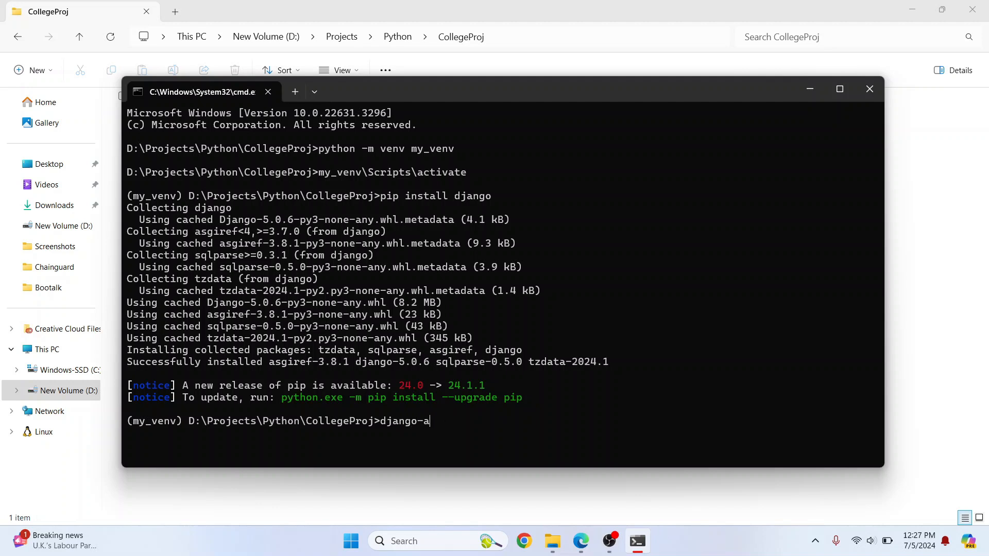
text(dmin st)
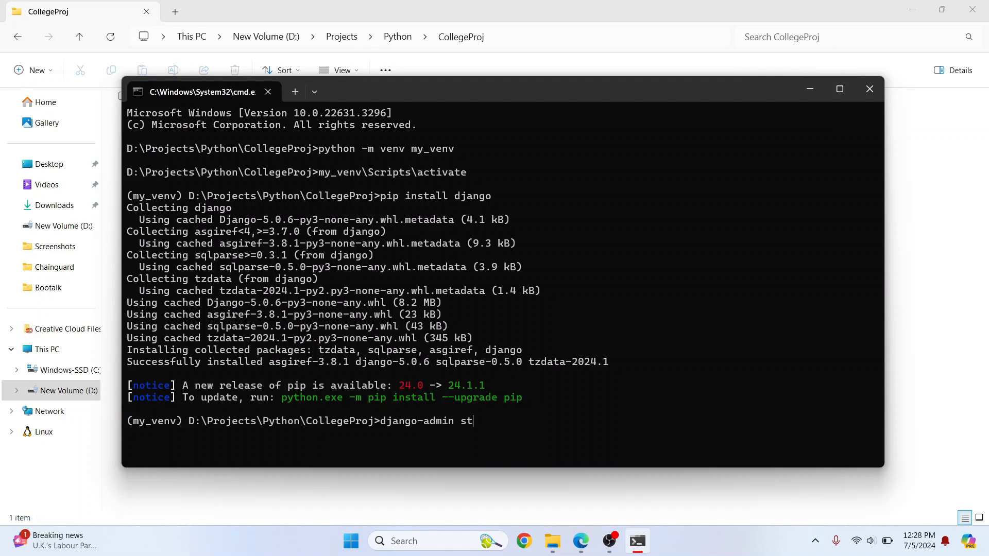
text(artproject)
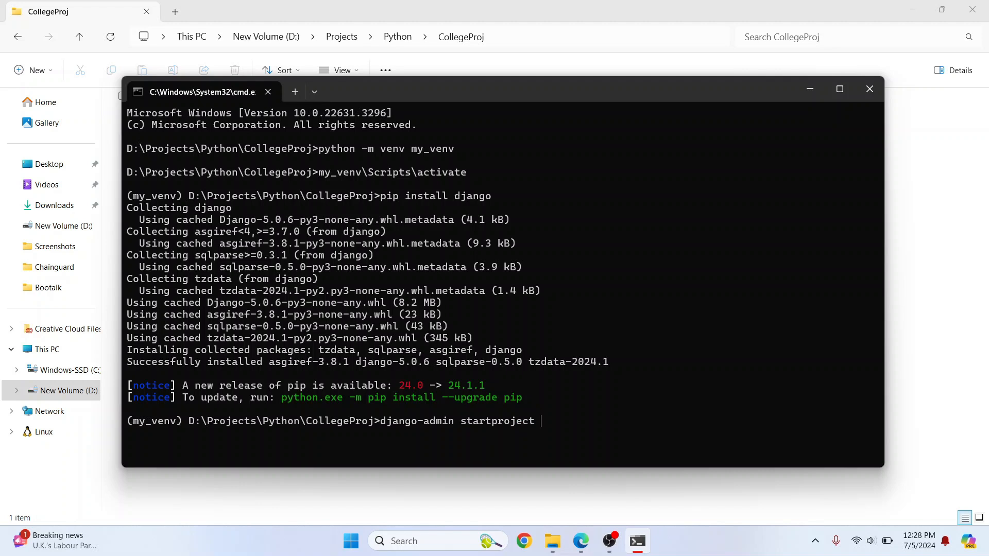
text(Cooe)
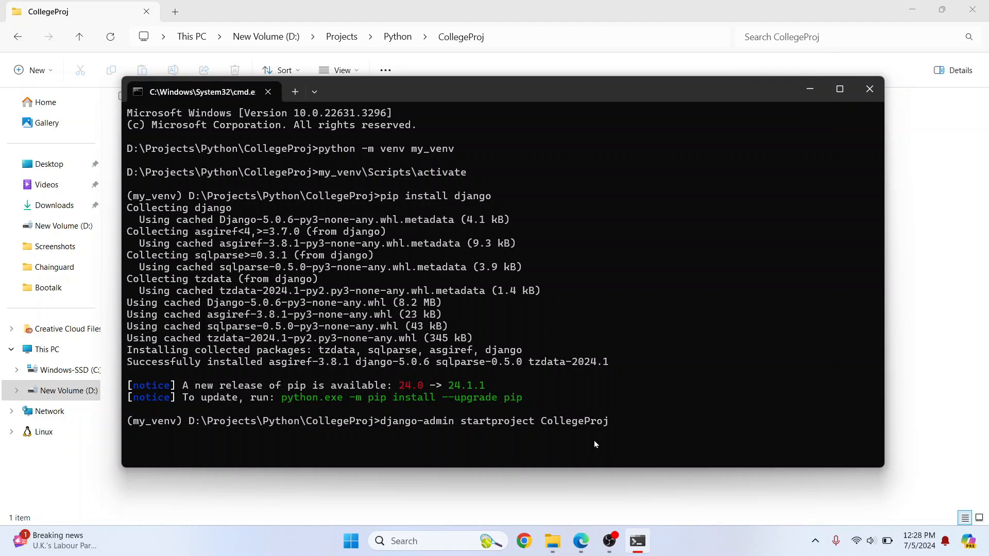
mouse_move(614, 420)
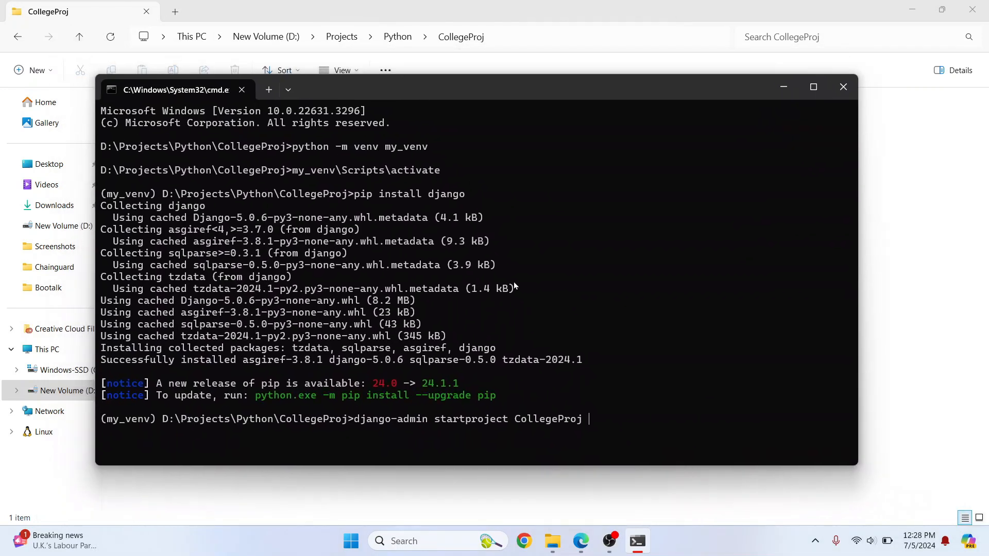
text(.)
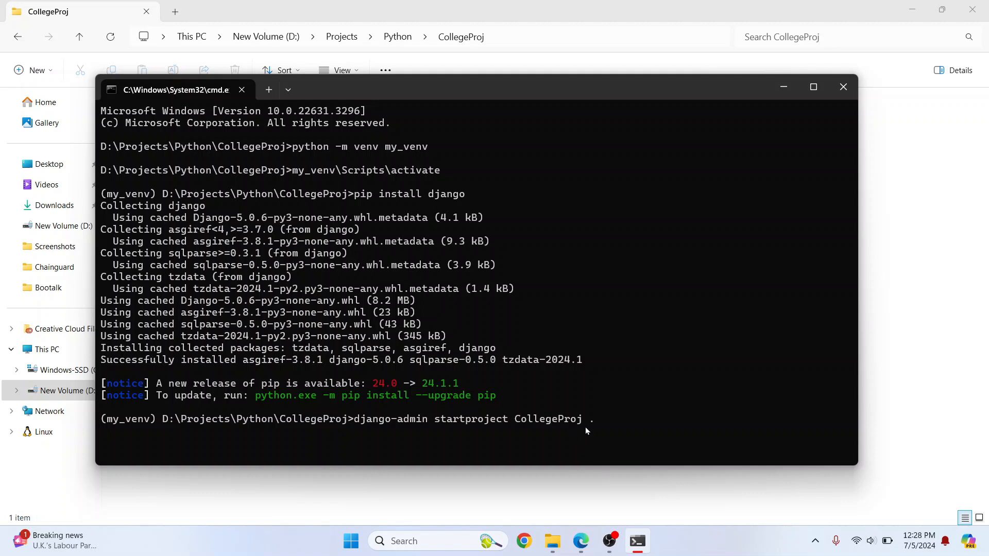
key(enter)
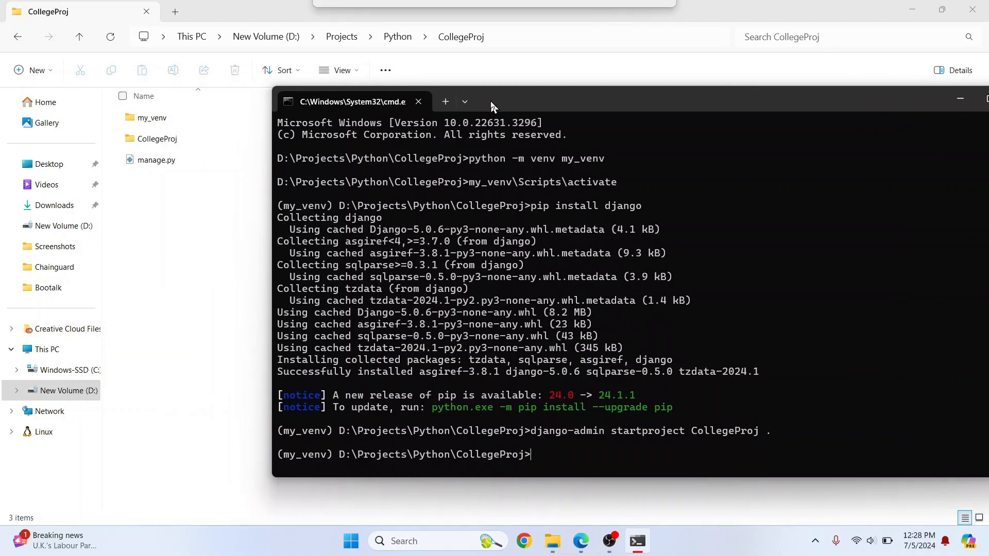
click(157, 138)
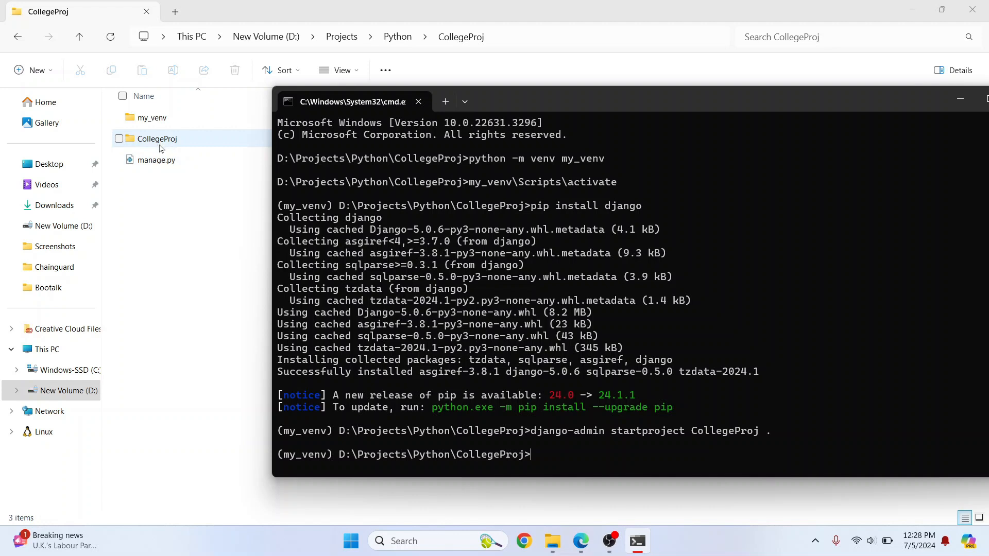
double_click(156, 138)
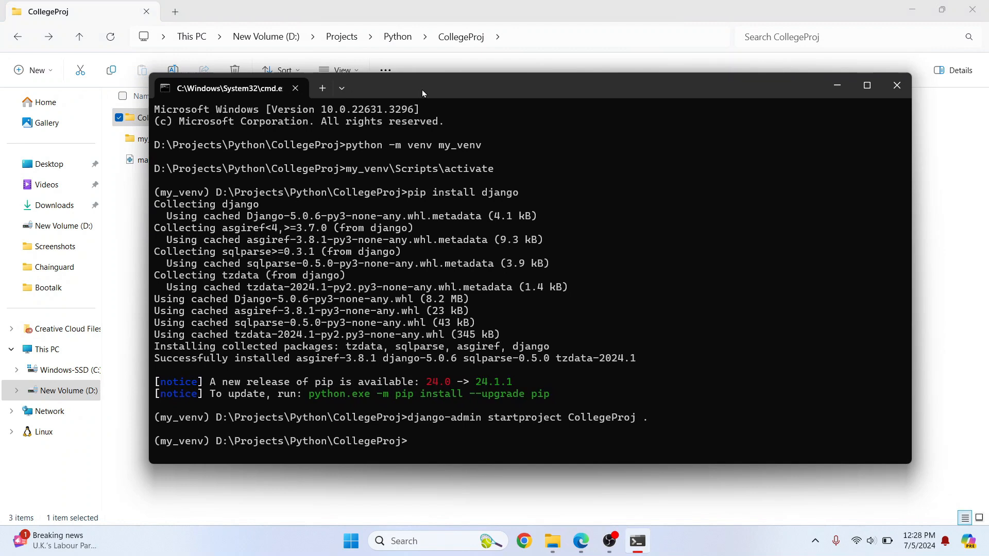
- Run python manage.py runserver to start the development server at 127.0.0.1:8000
text(django)
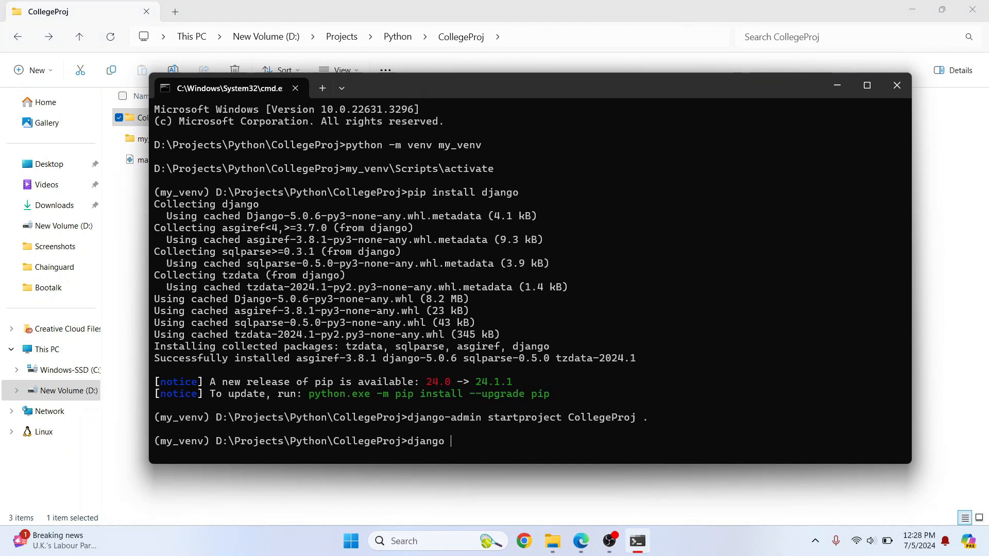
text(pytho)
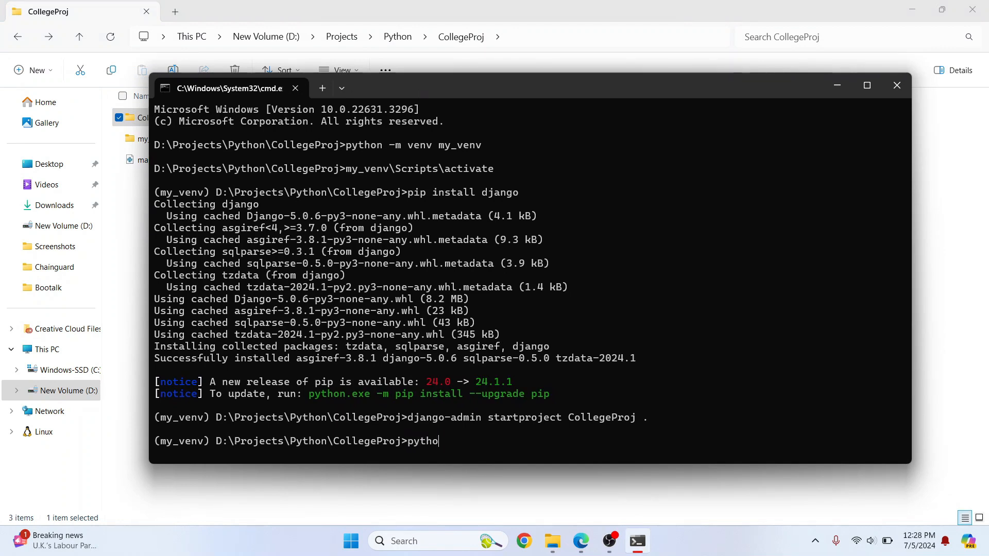
text(manage.py runserver)
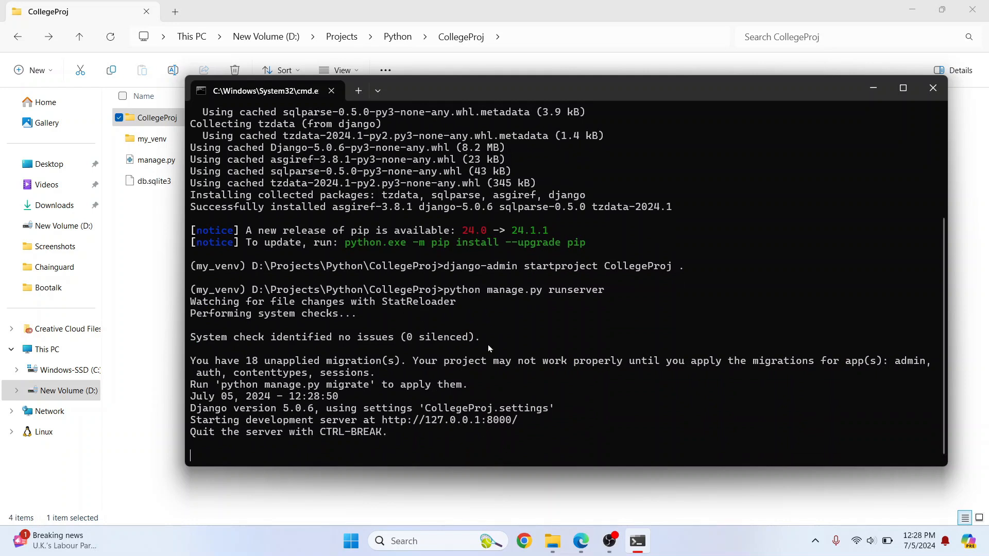
mouse_move(465, 428)
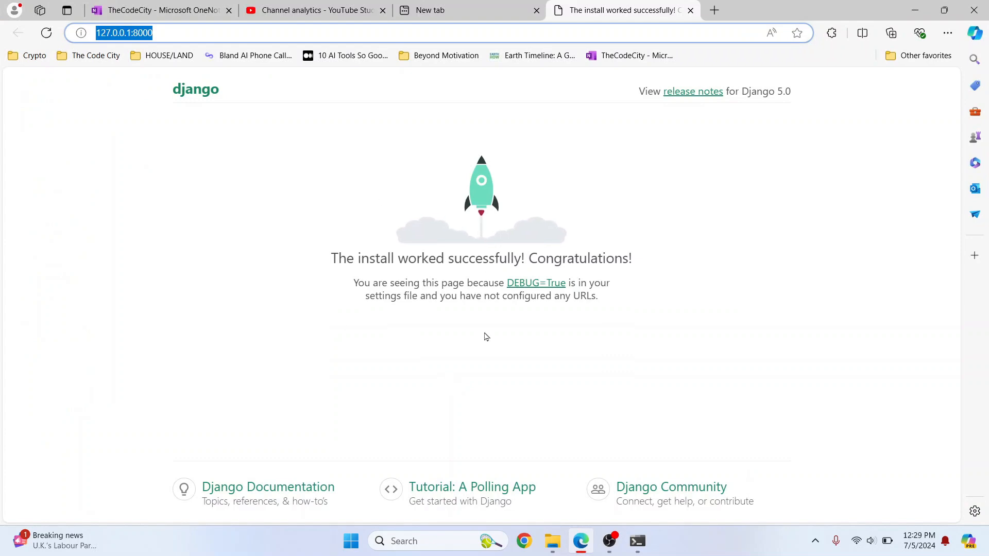
- Switch from the Django welcome page in Edge back to the running server window
key(Alt+Tab)
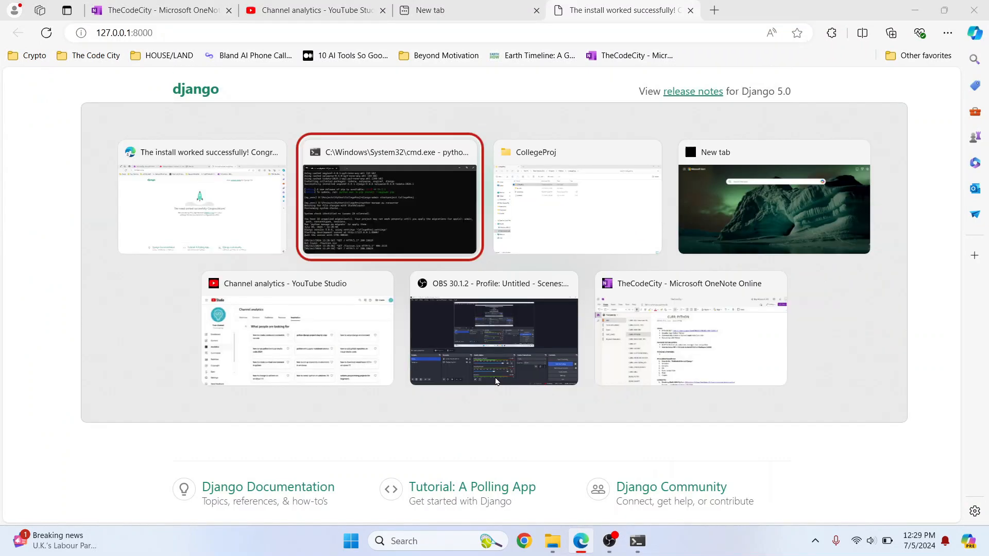